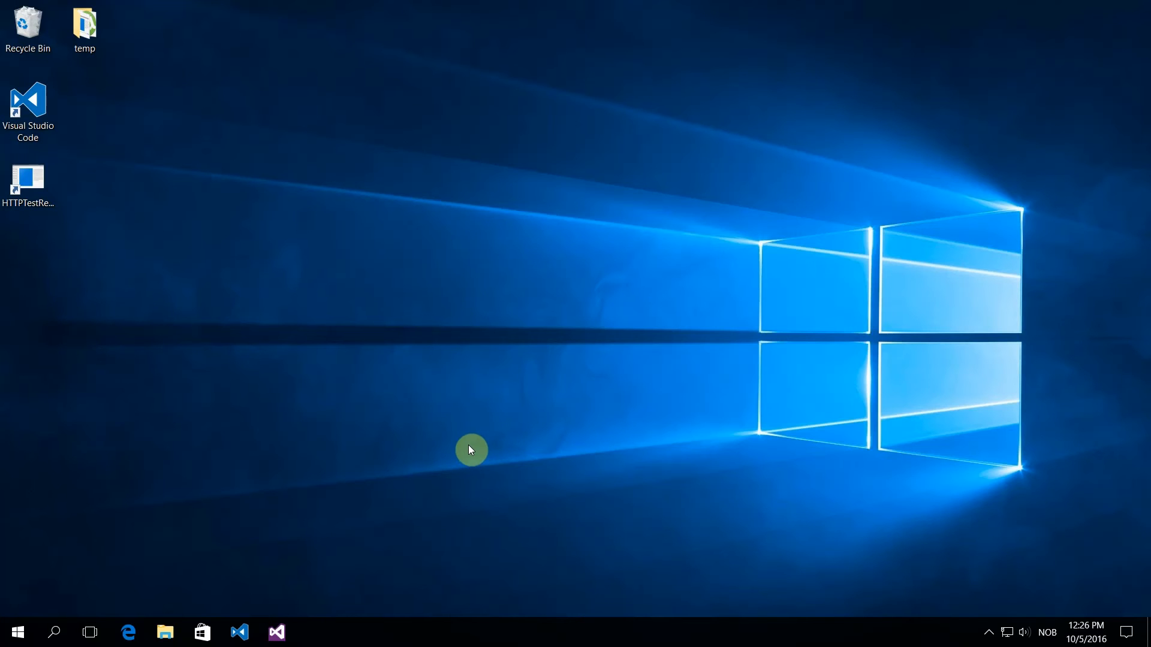
# Step: Download angular2ViewChild-master.zip from the GitHub repository in Edge and open the archive
pyautogui.click(128, 631)
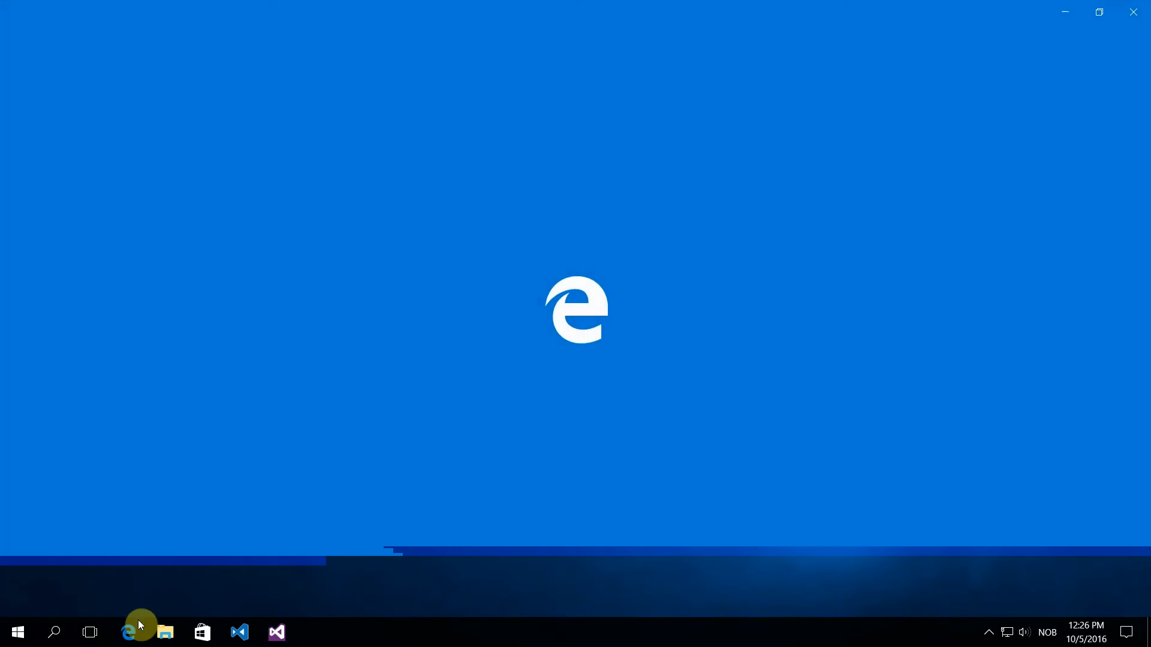
pyautogui.click(128, 632)
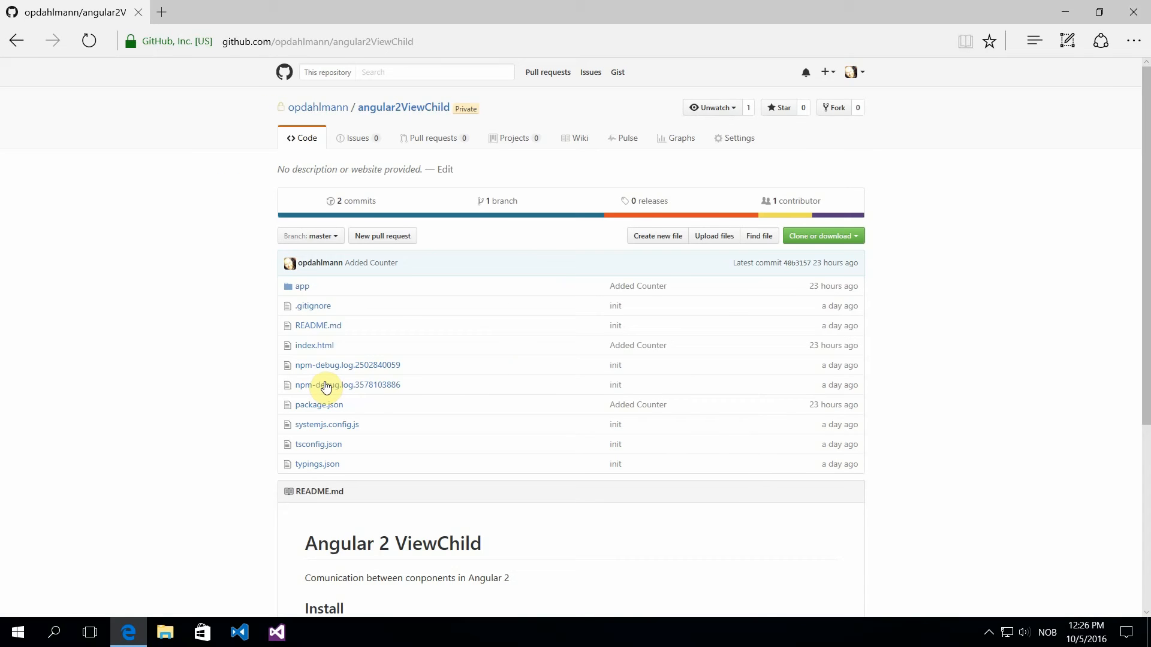
pyautogui.click(819, 236)
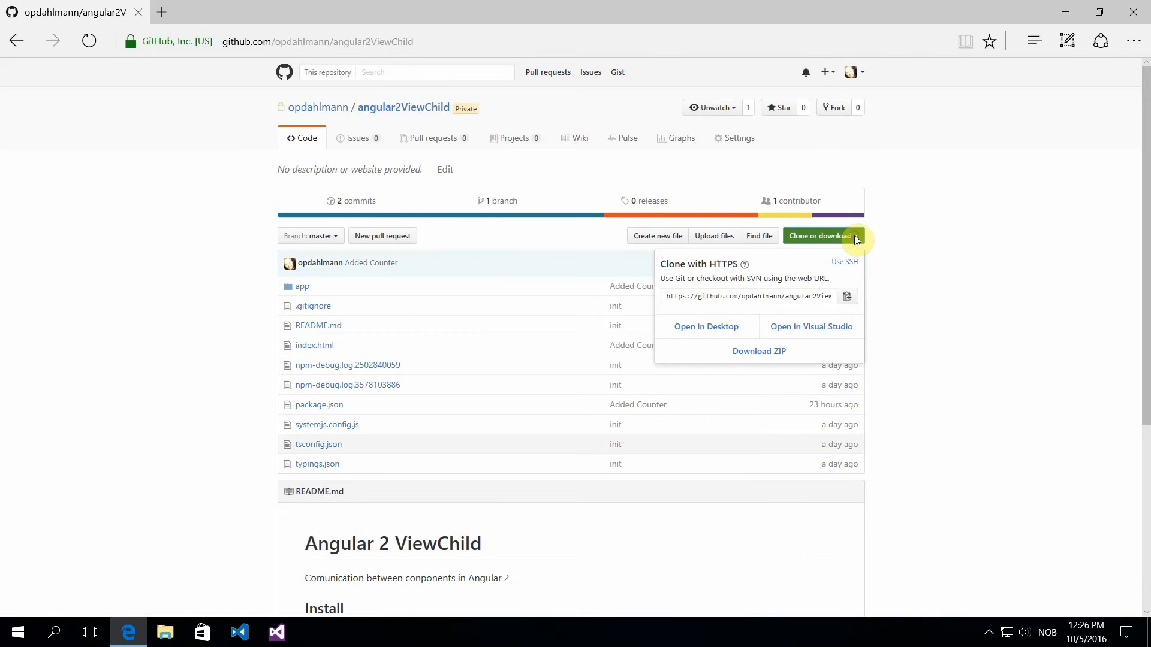
pyautogui.click(758, 350)
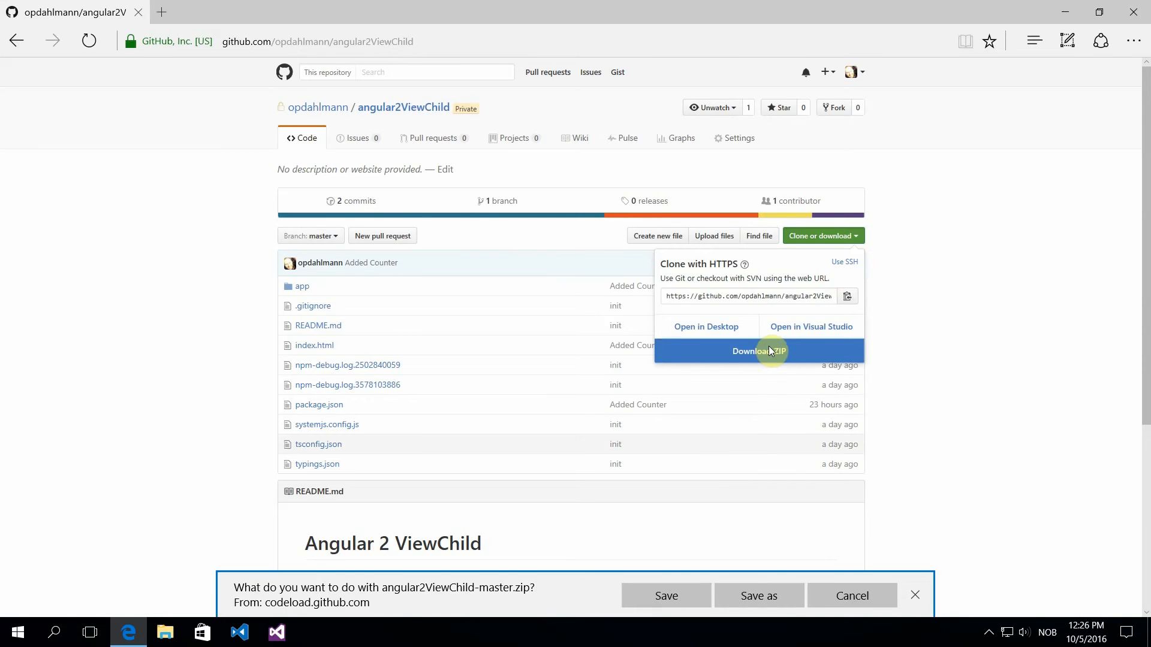
pyautogui.click(664, 595)
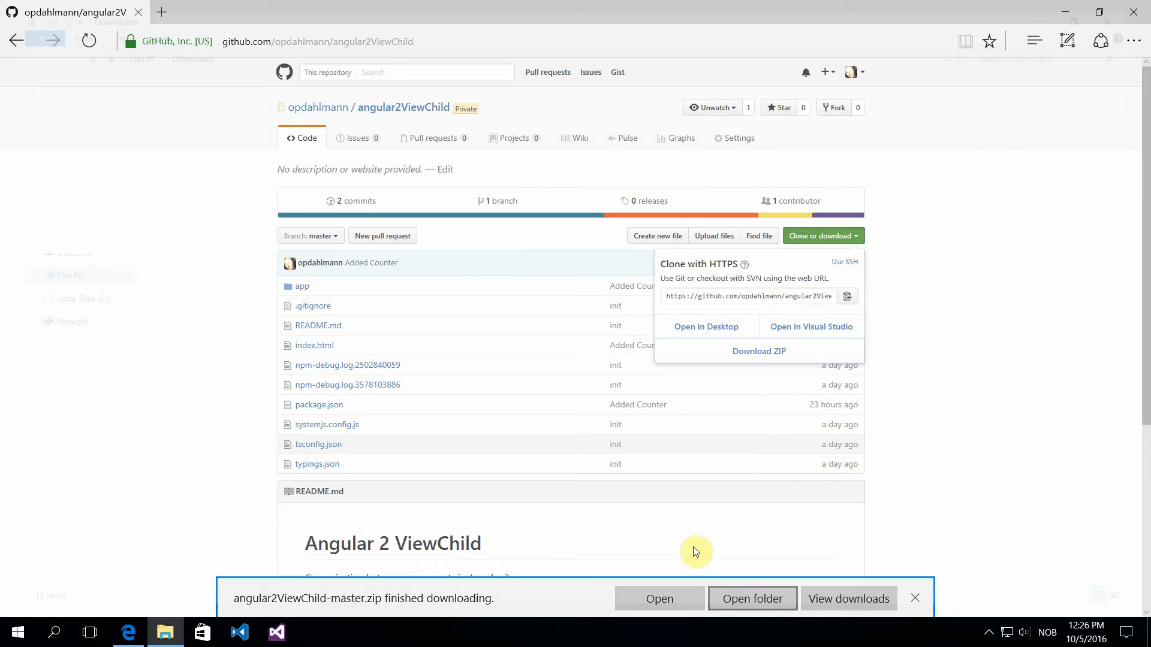
pyautogui.click(751, 598)
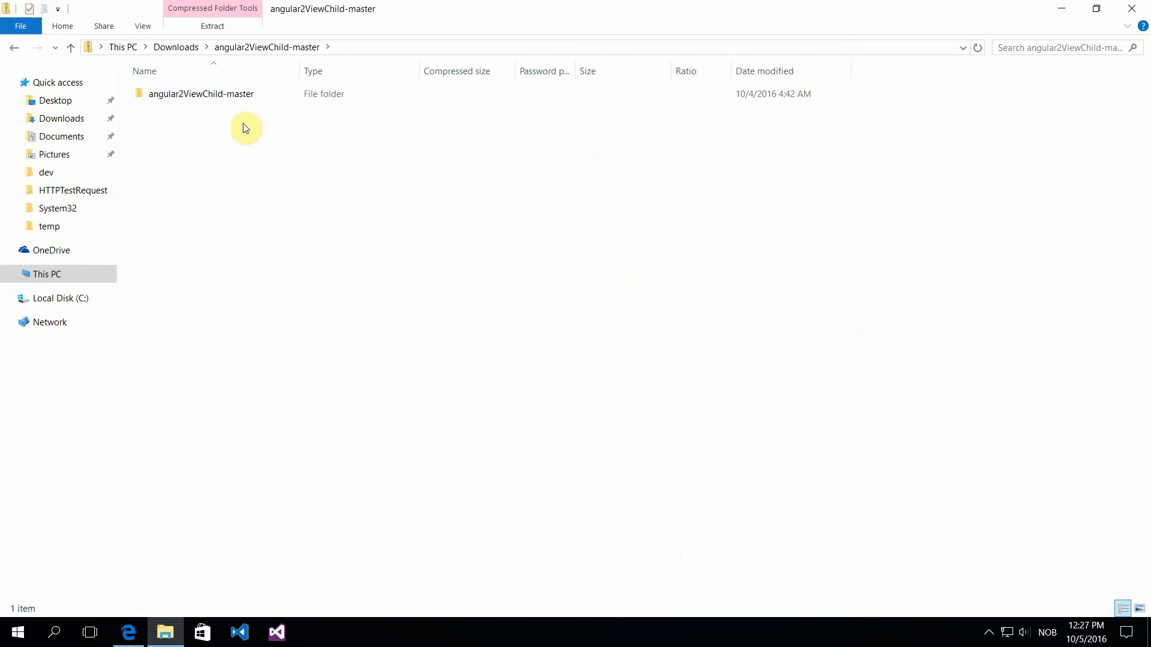
# Step: Copy the archive's project files into a new C:\dev\angularviewchild folder and launch VS Code
pyautogui.doubleClick(200, 93)
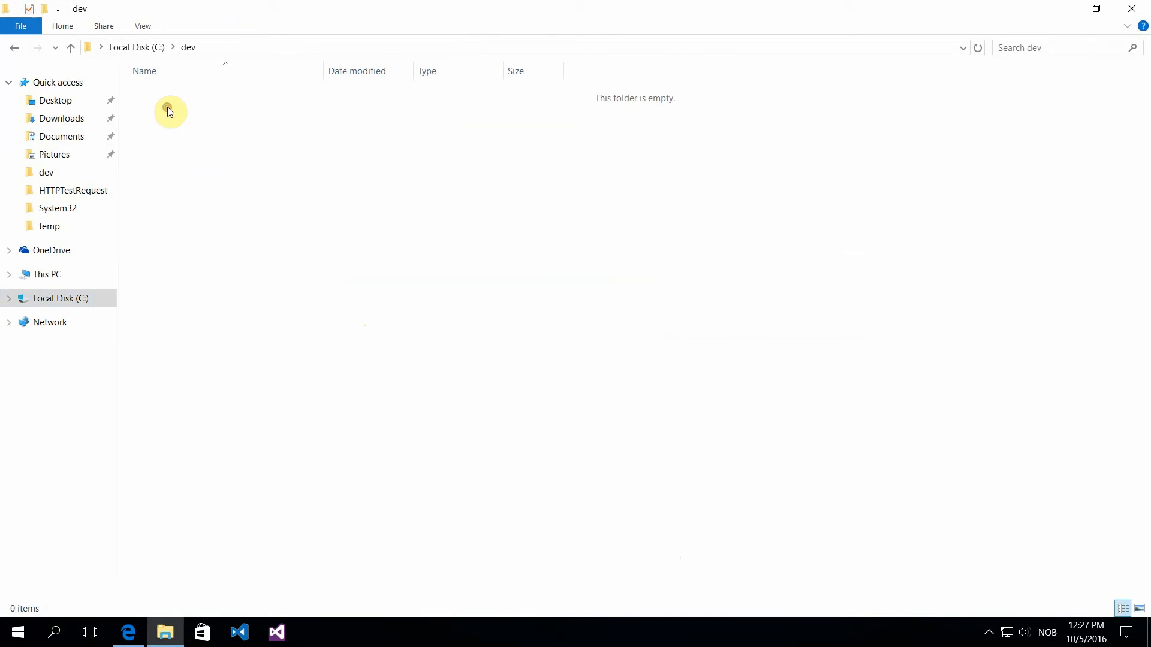
pyautogui.rightClick(169, 111)
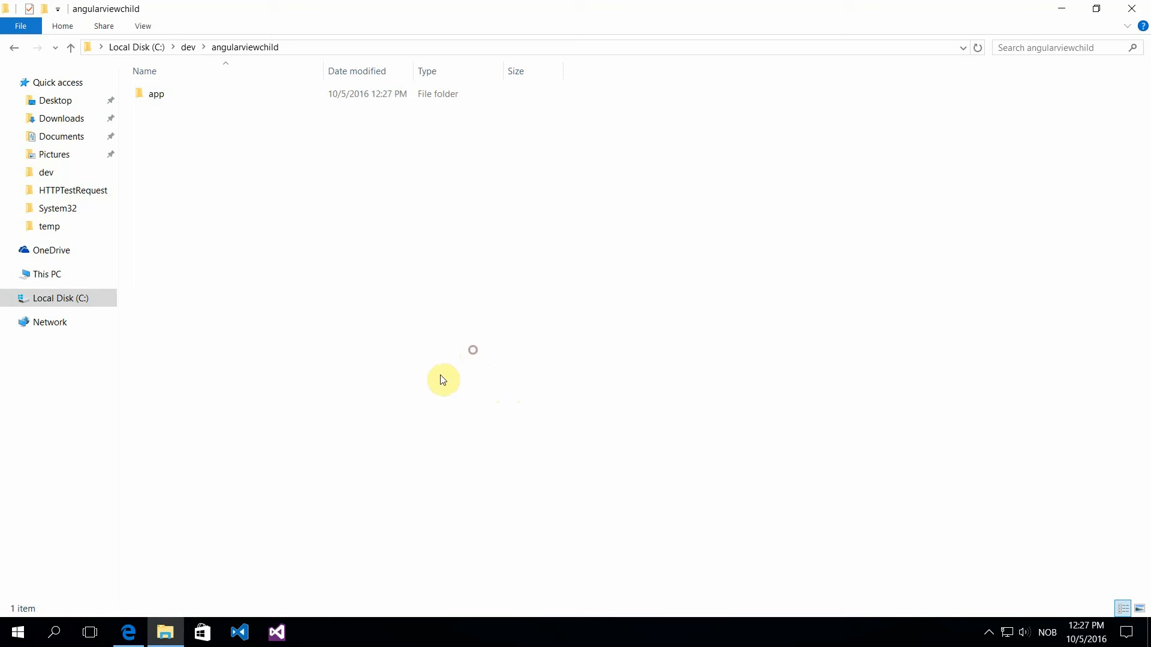
pyautogui.click(10, 24)
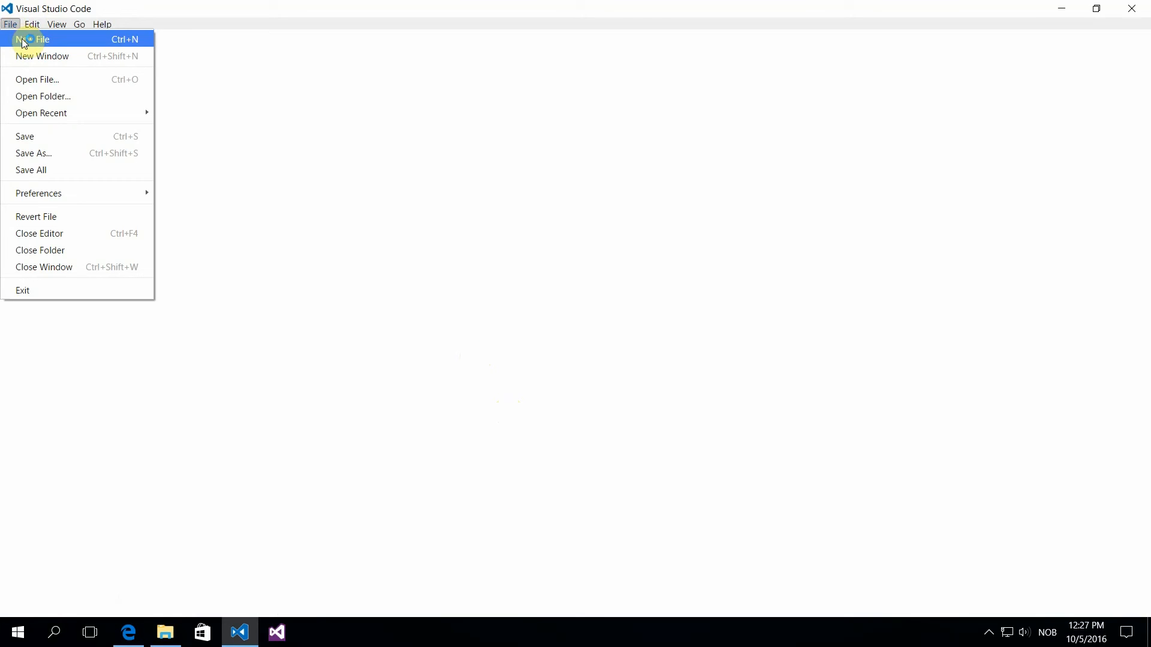
# Step: Open the angularviewchild folder as the project, view package.json, and expand the app folder
pyautogui.click(42, 96)
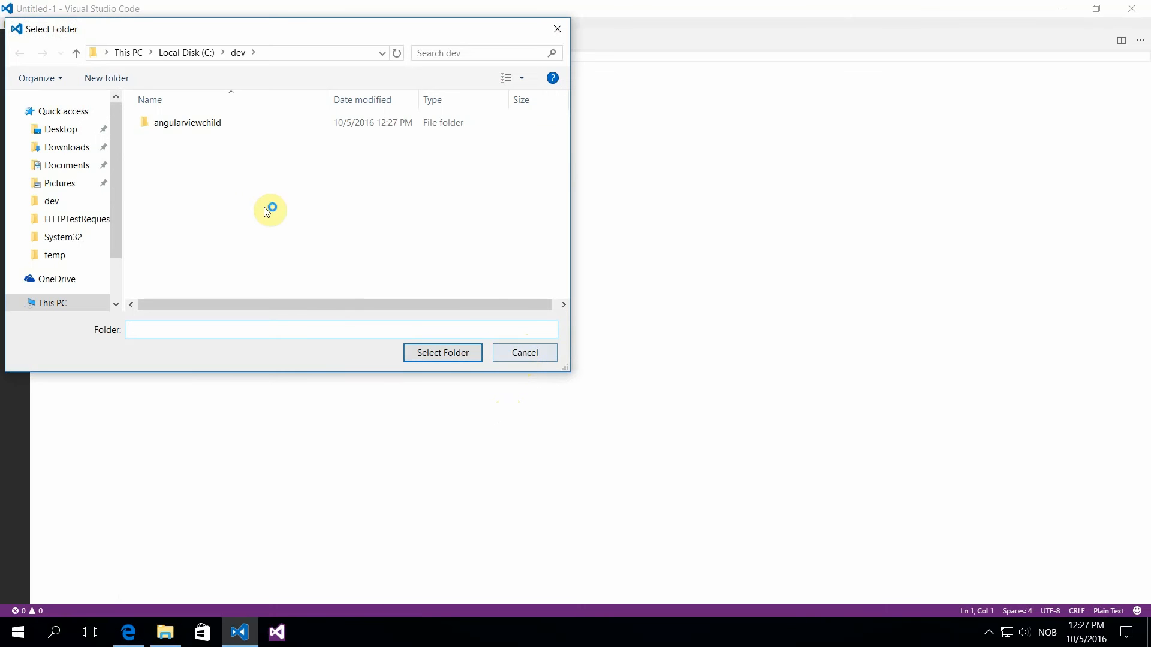
pyautogui.click(442, 353)
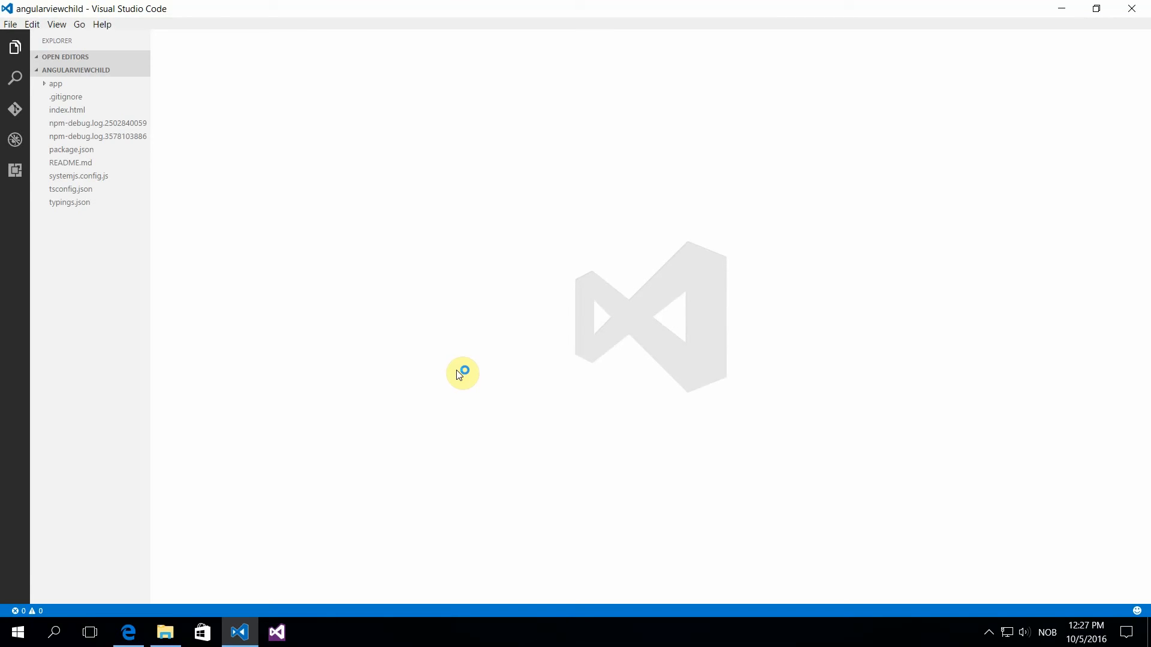
pyautogui.click(71, 150)
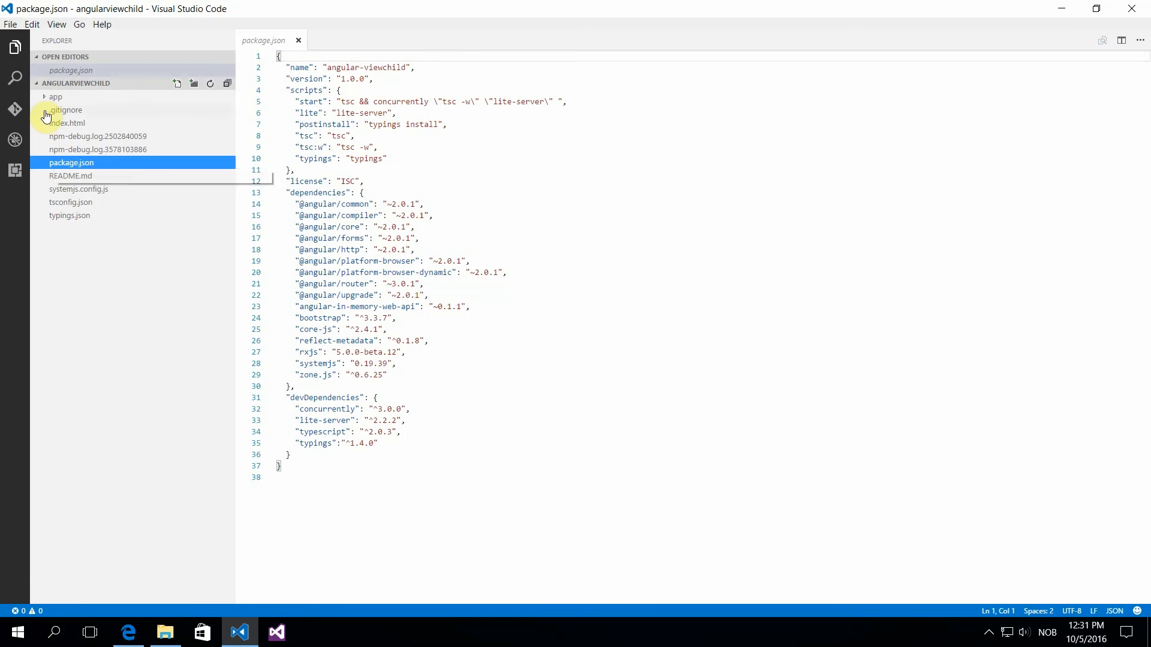
pyautogui.click(55, 96)
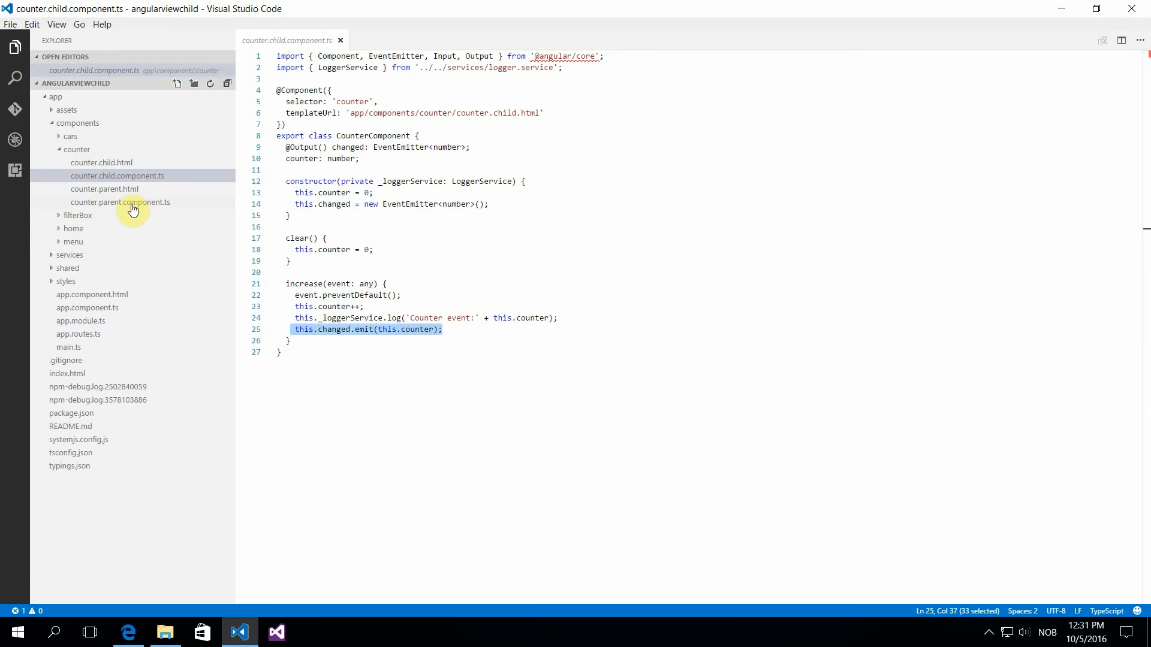
# Step: Review counter.parent.component.ts, counter.parent.html and counter.child.component.ts, then open a command prompt
pyautogui.click(121, 202)
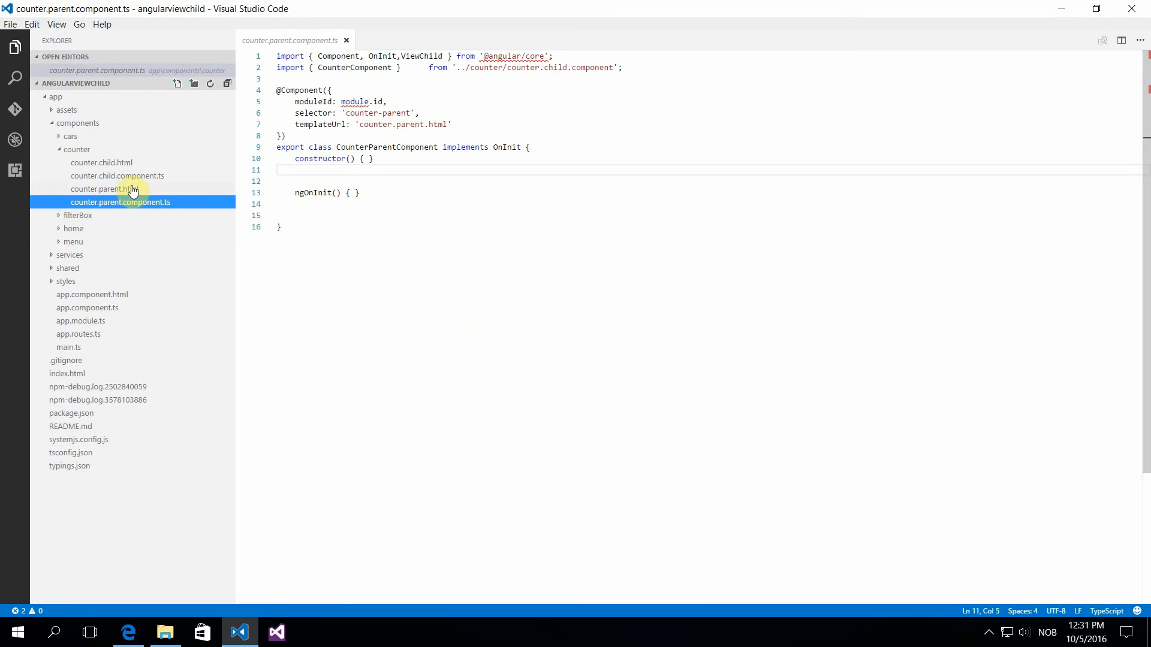
pyautogui.click(102, 189)
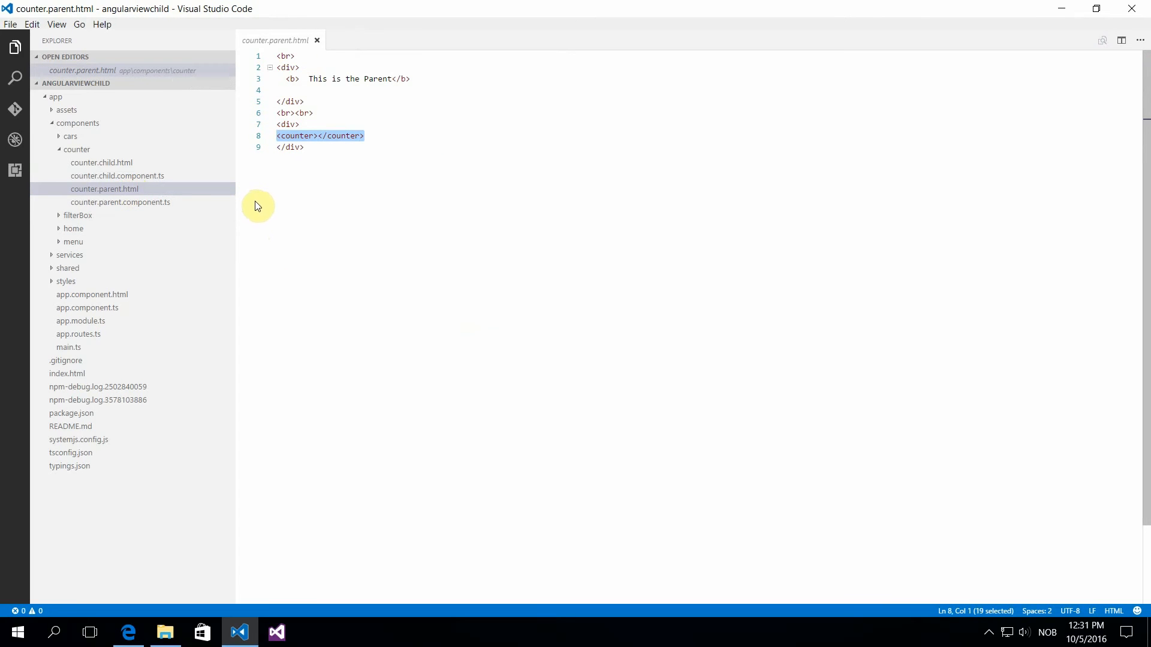
pyautogui.click(118, 176)
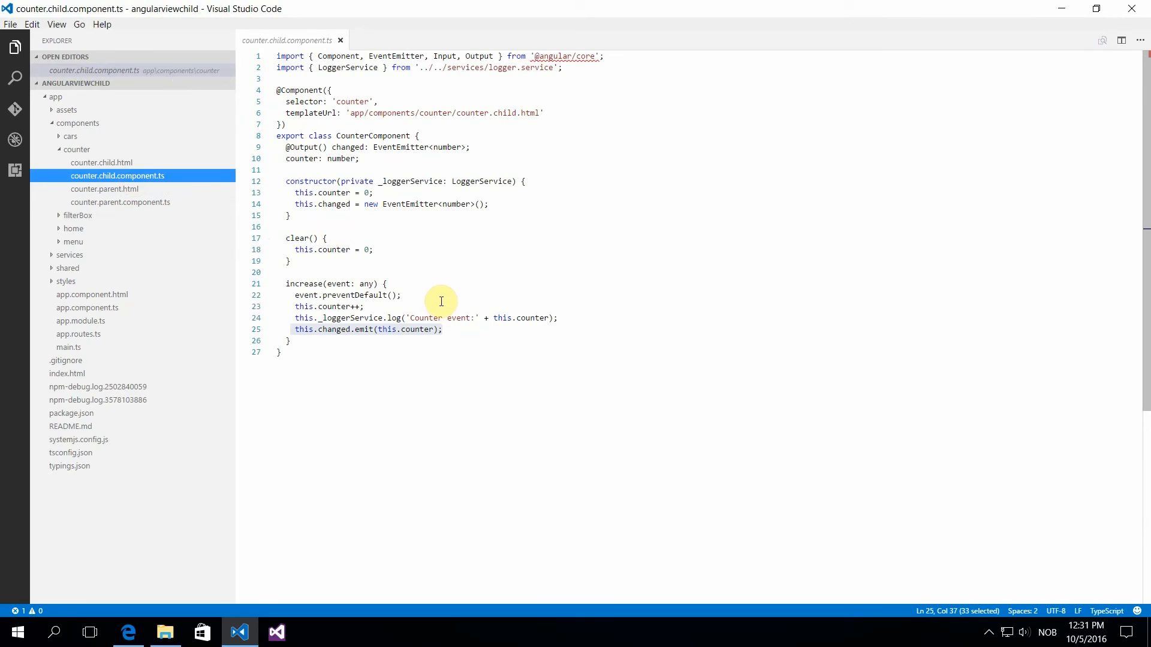
pyautogui.doubleClick(353, 101)
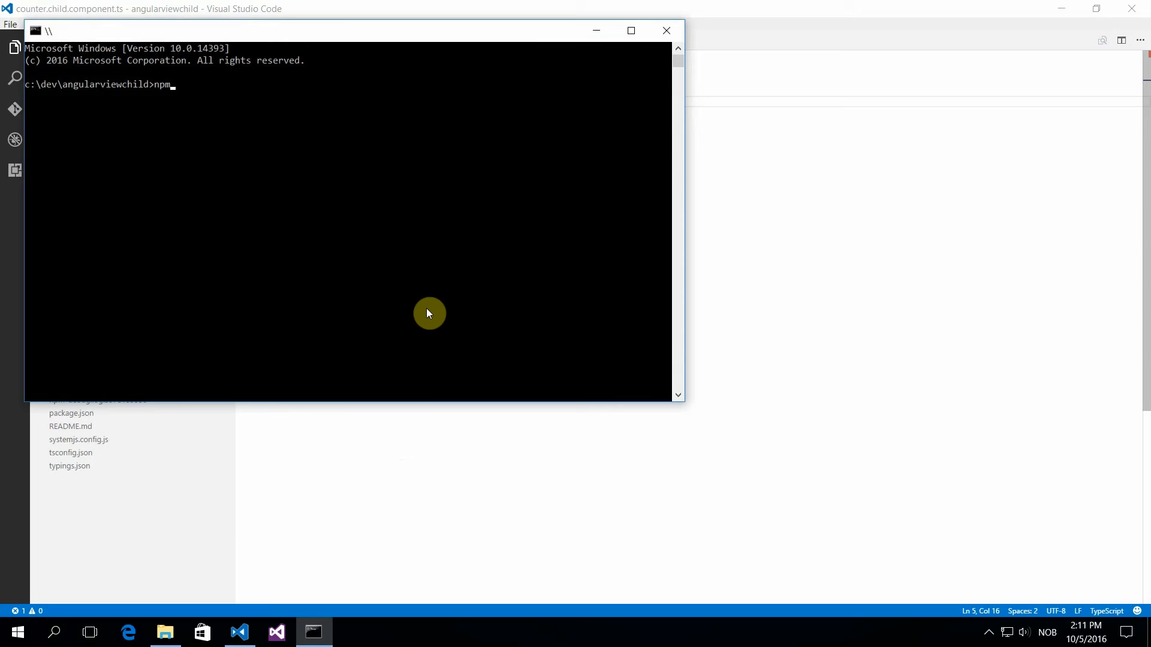
# Step: Run npm install, then npm start to serve the app at localhost:3000
pyautogui.write('install')
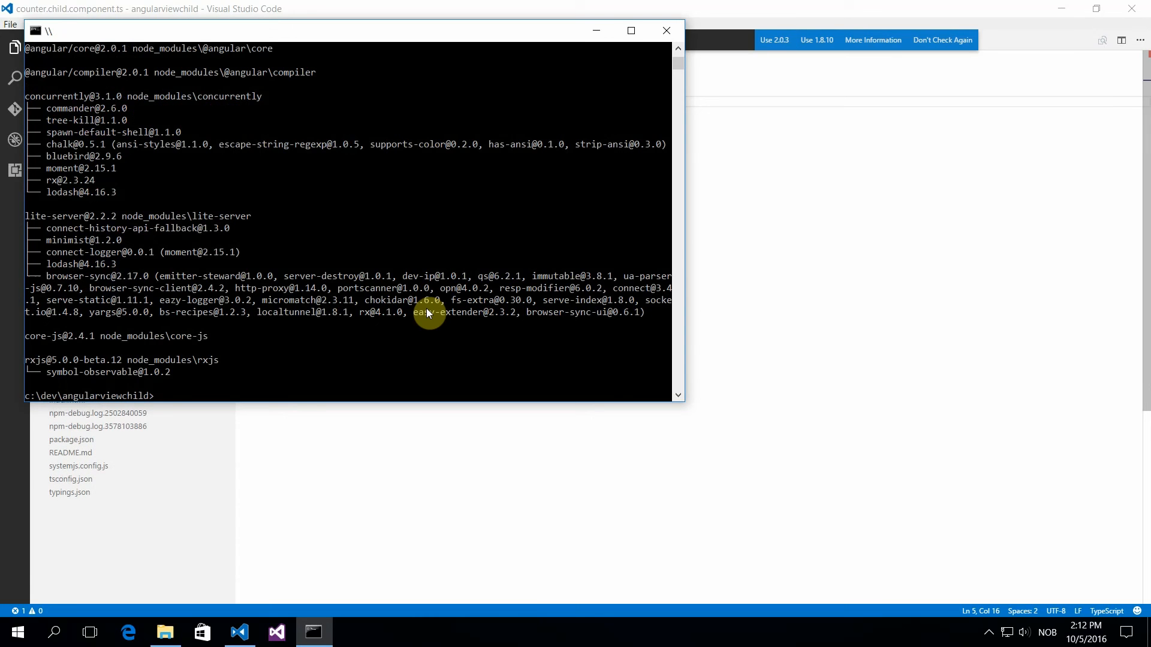
pyautogui.write('npm star')
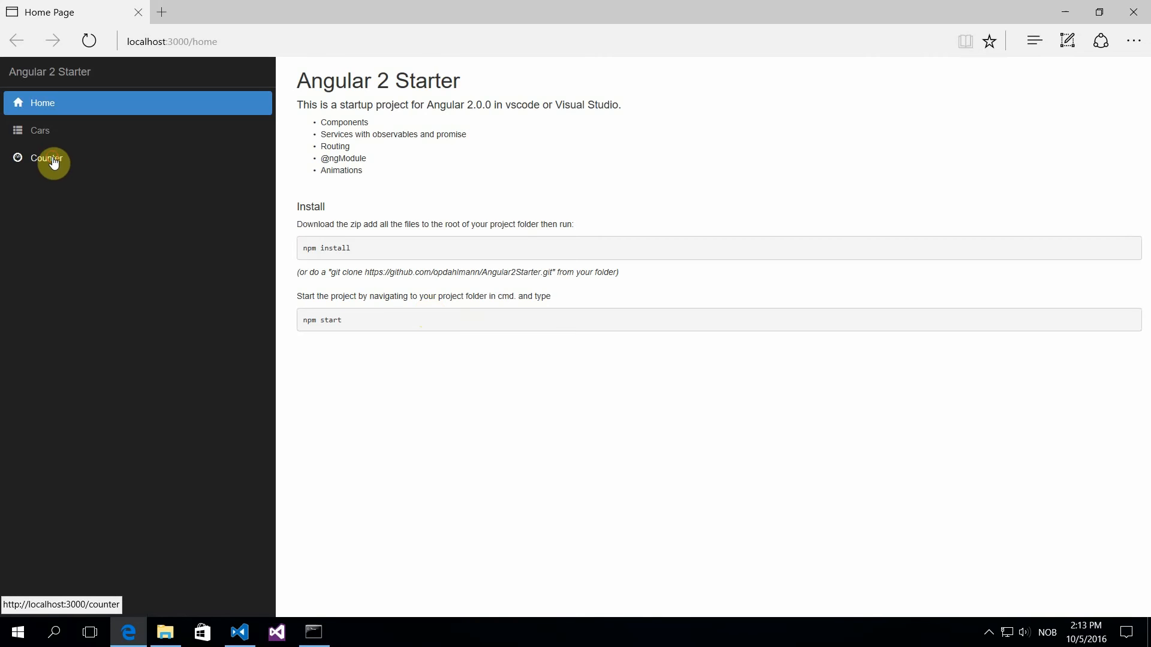
# Step: Increase the child counter to 1 in Edge and reopen counter.parent.html in VS Code
pyautogui.click(46, 158)
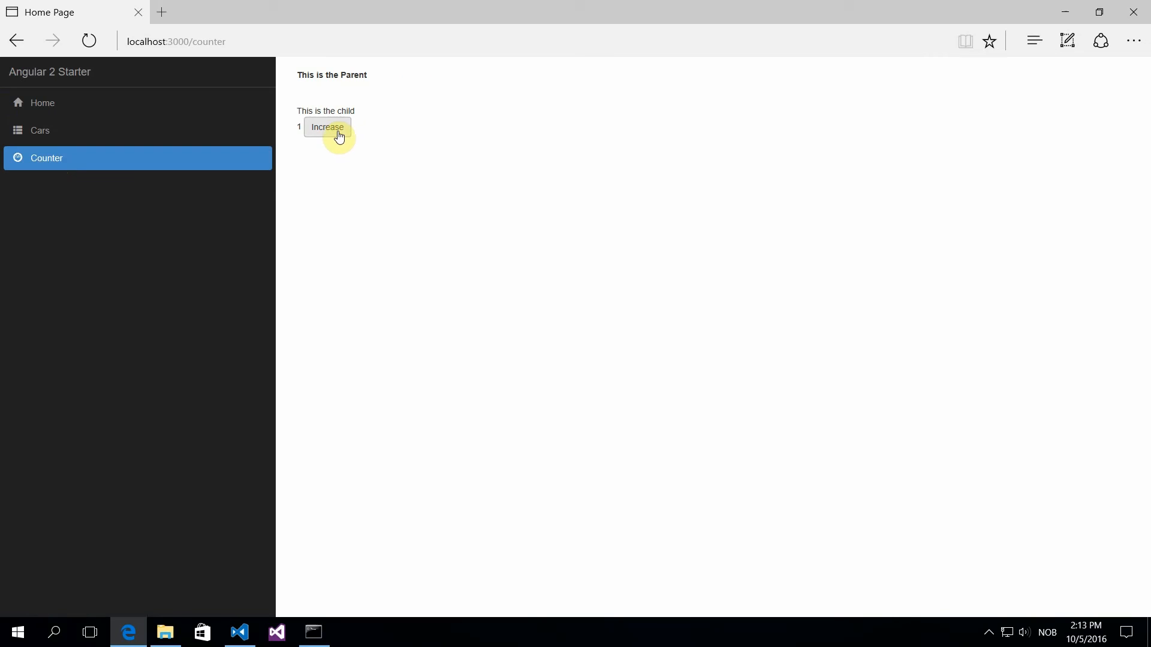
pyautogui.click(327, 127)
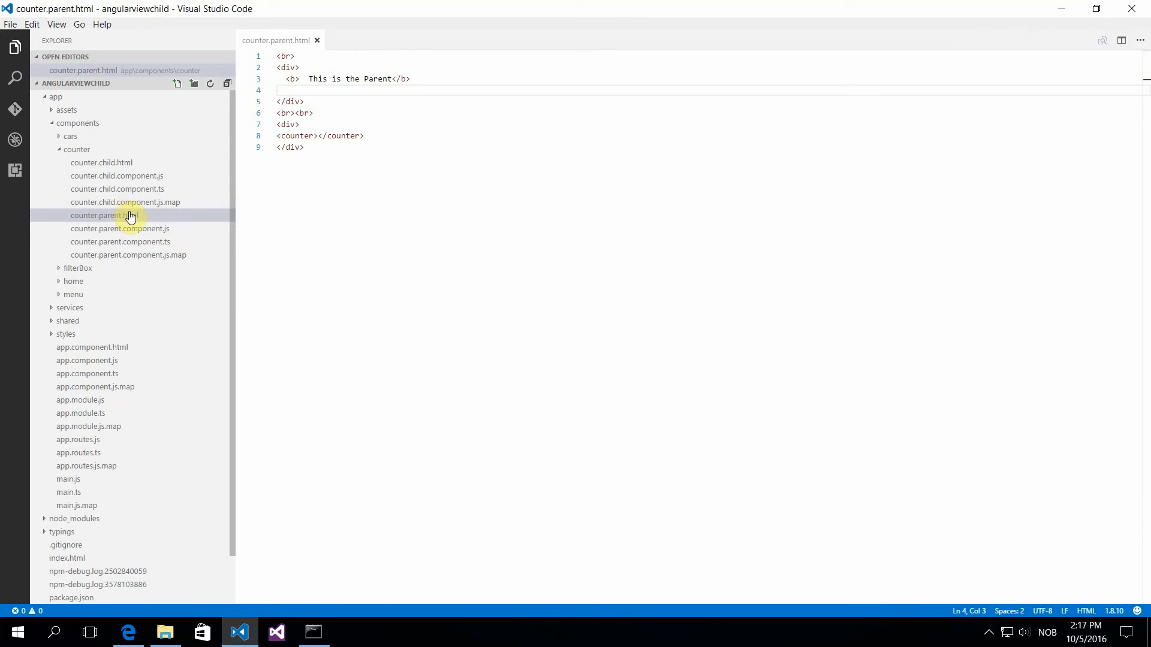
pyautogui.write('<button type="button" class="btn btn-default" (click)="ClearCounter()">Clear Counter on child component</button>')
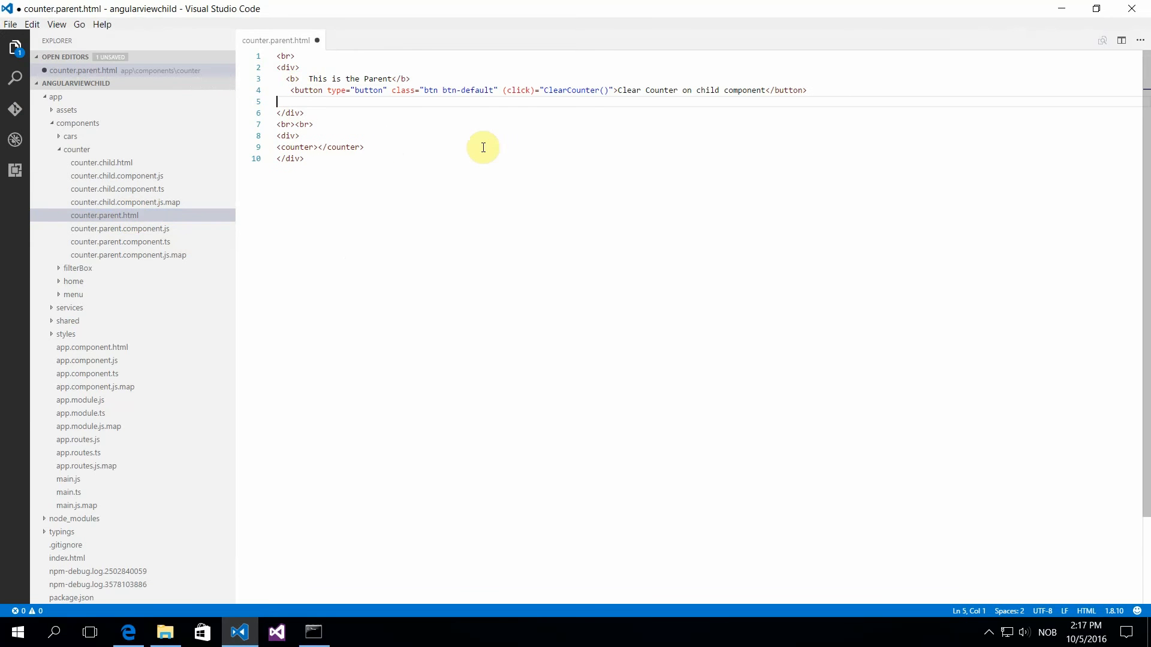
pyautogui.moveTo(586, 89)
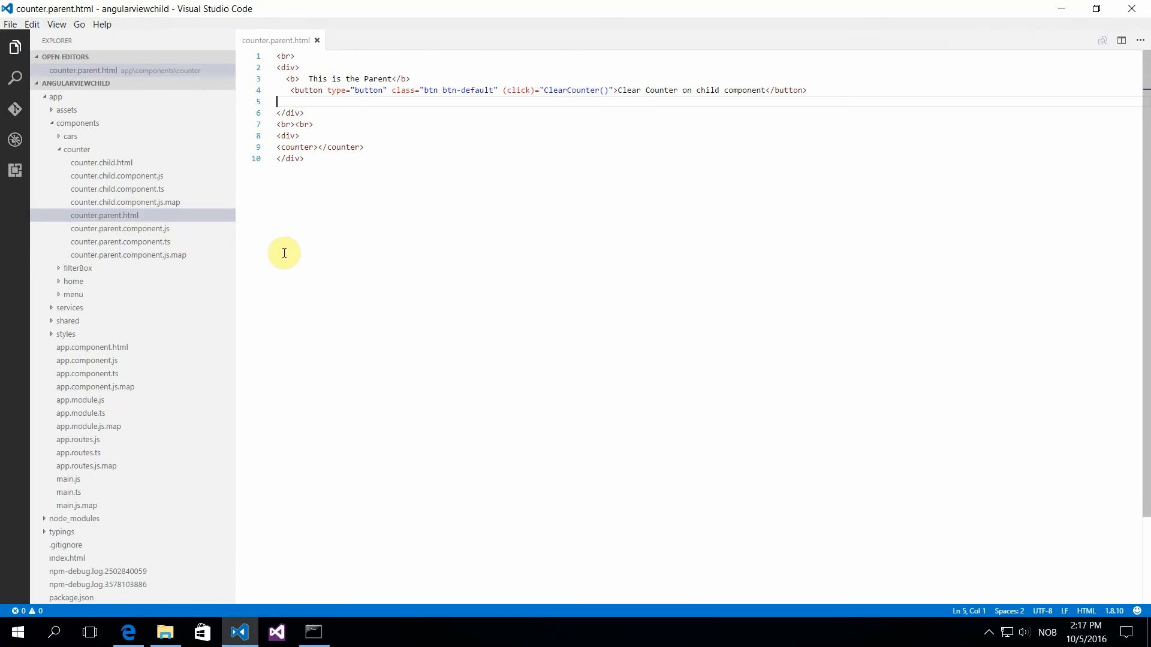
pyautogui.click(121, 242)
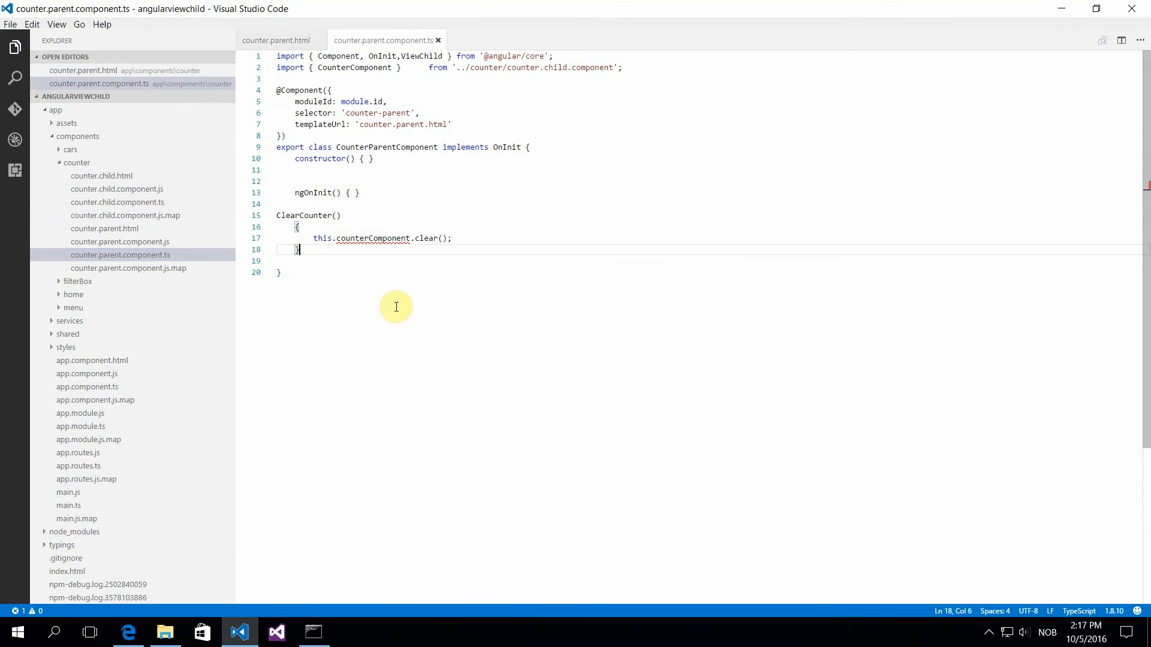
pyautogui.moveTo(375, 238)
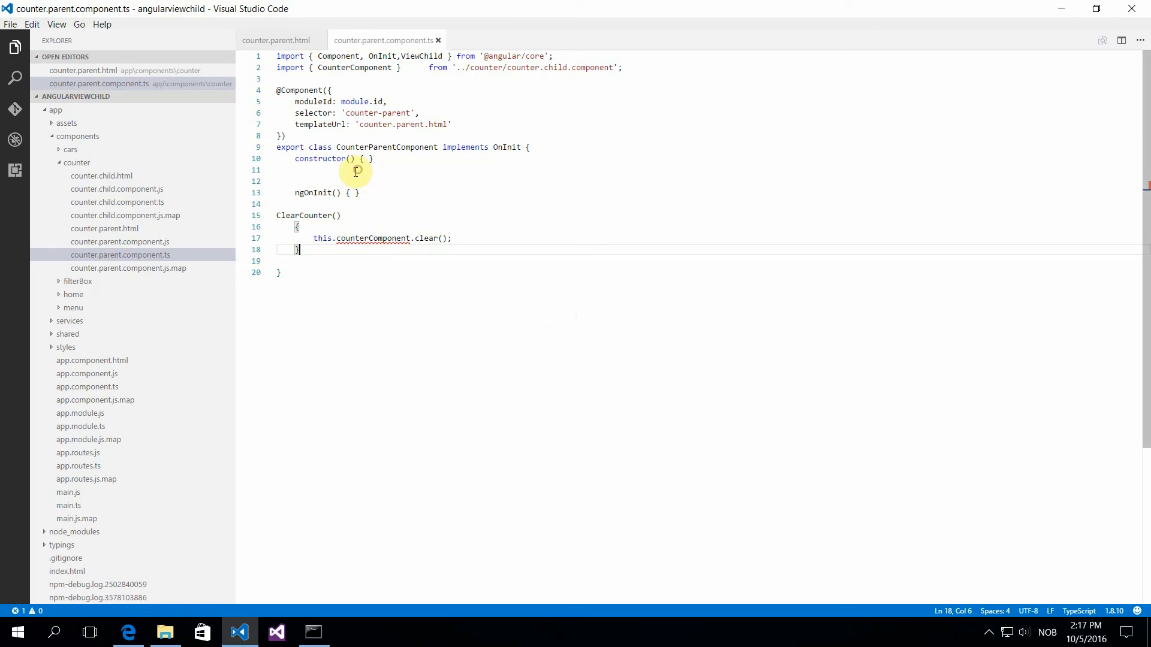
pyautogui.write('@ViewChild(CounterComponent) counterComponent: CounterComponent;')
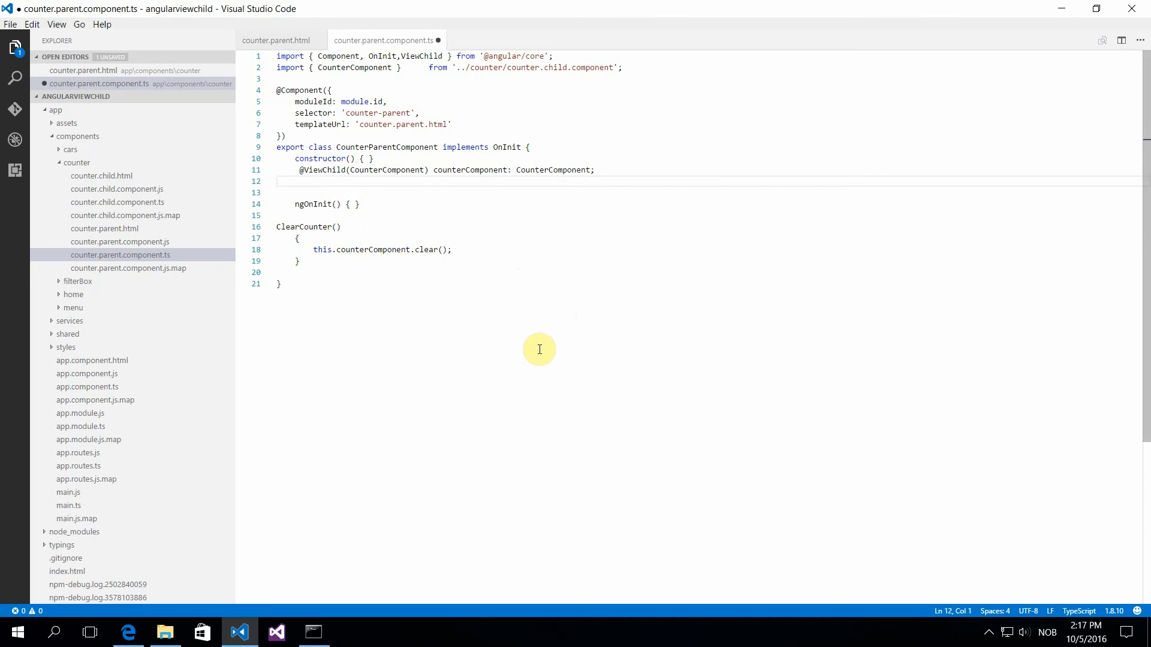
pyautogui.press('ctrl+s')
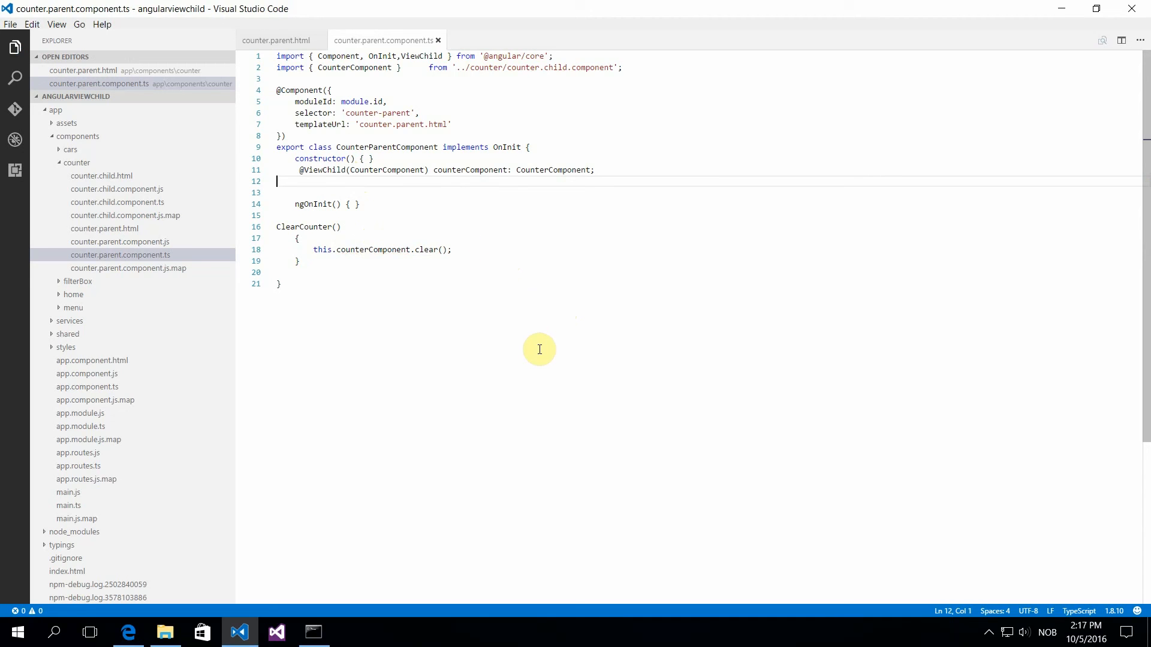
pyautogui.moveTo(292, 189)
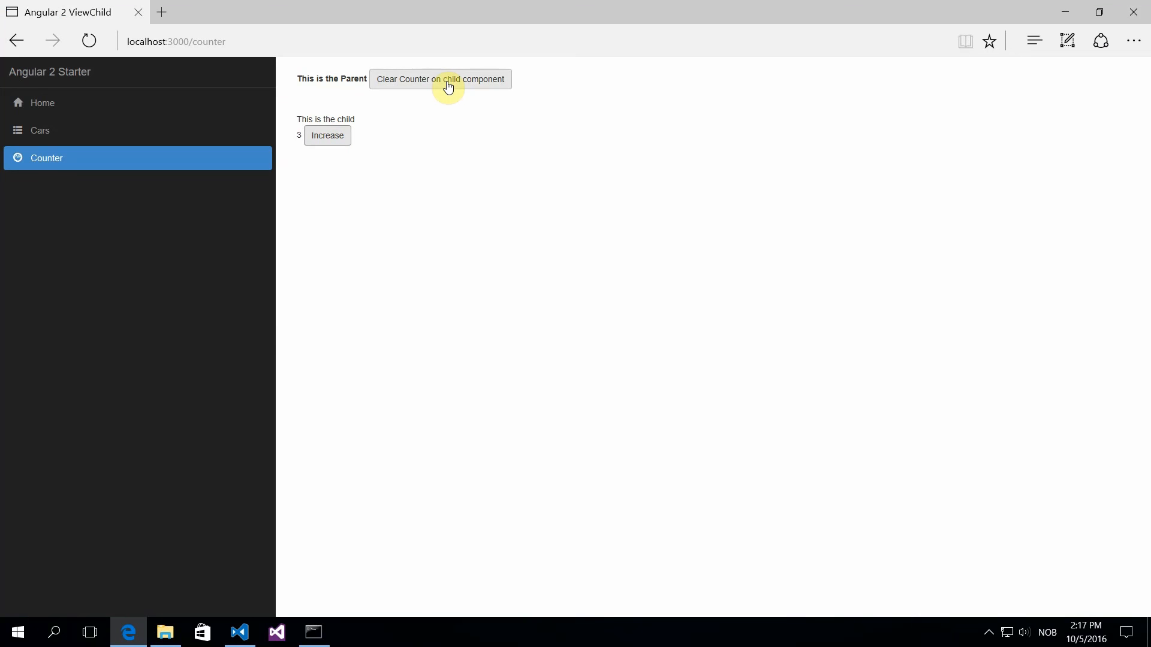
# Step: Reset the child count from 3 to 0 with the parent's Clear Counter on child component button
pyautogui.click(440, 79)
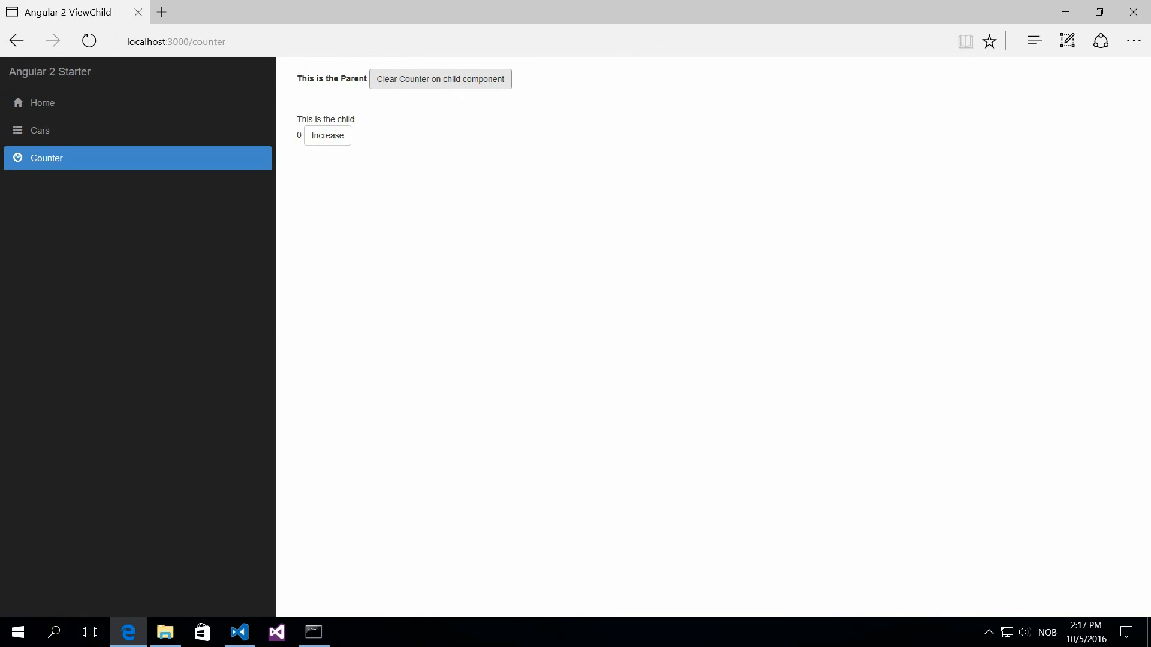
pyautogui.click(238, 632)
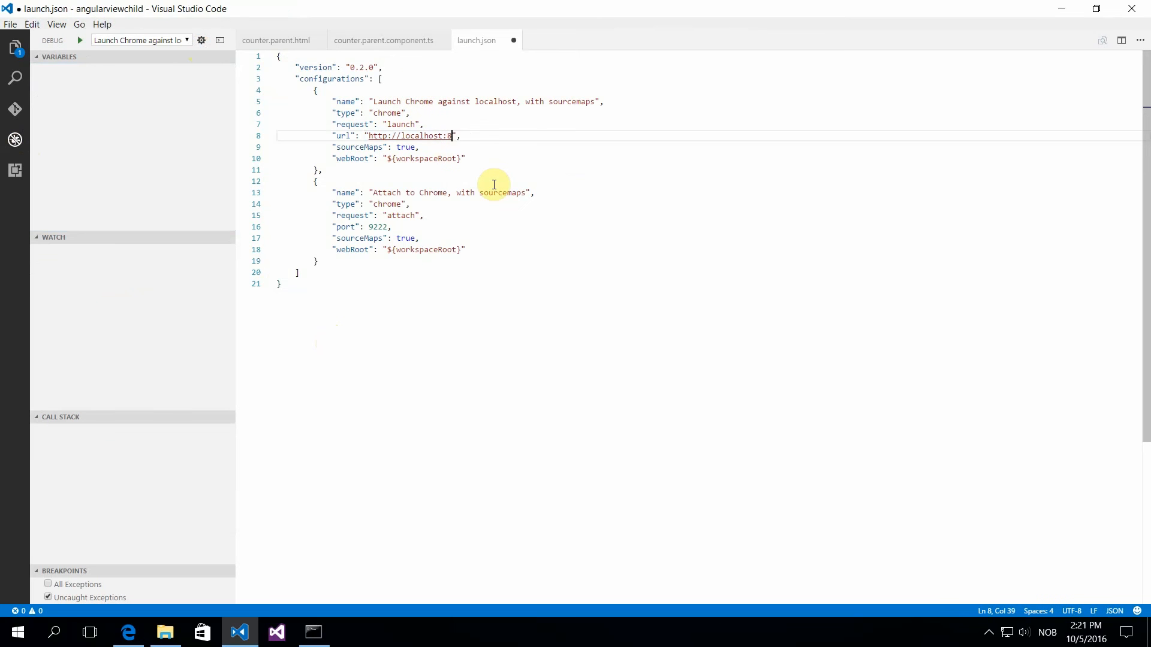
pyautogui.write('000')
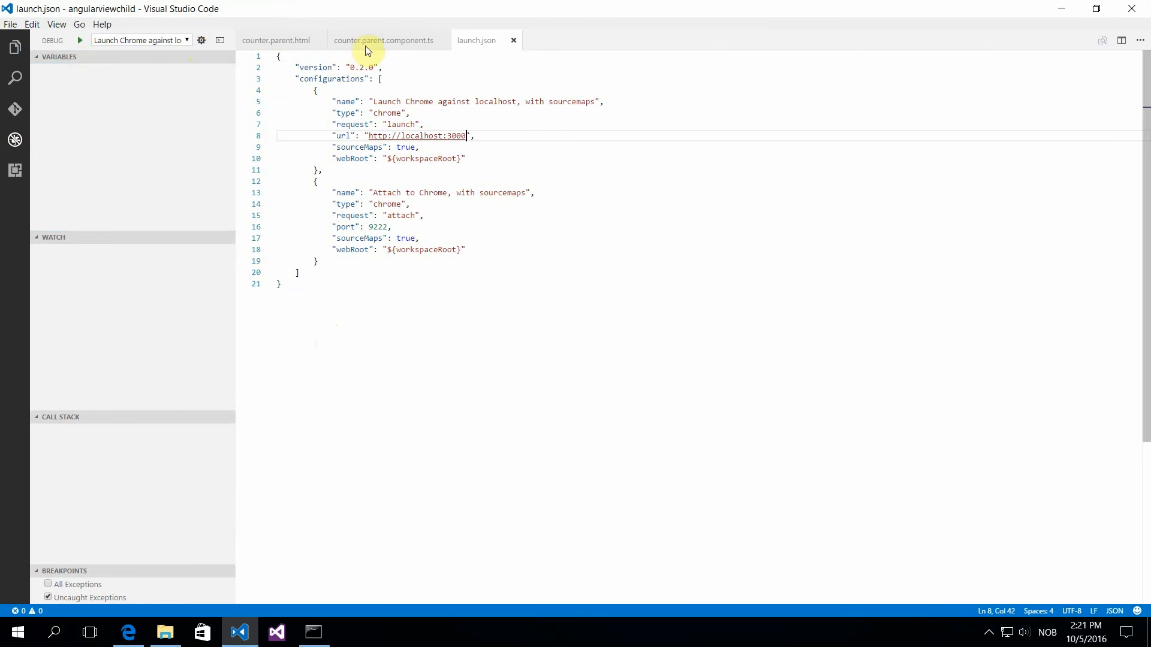
pyautogui.click(383, 40)
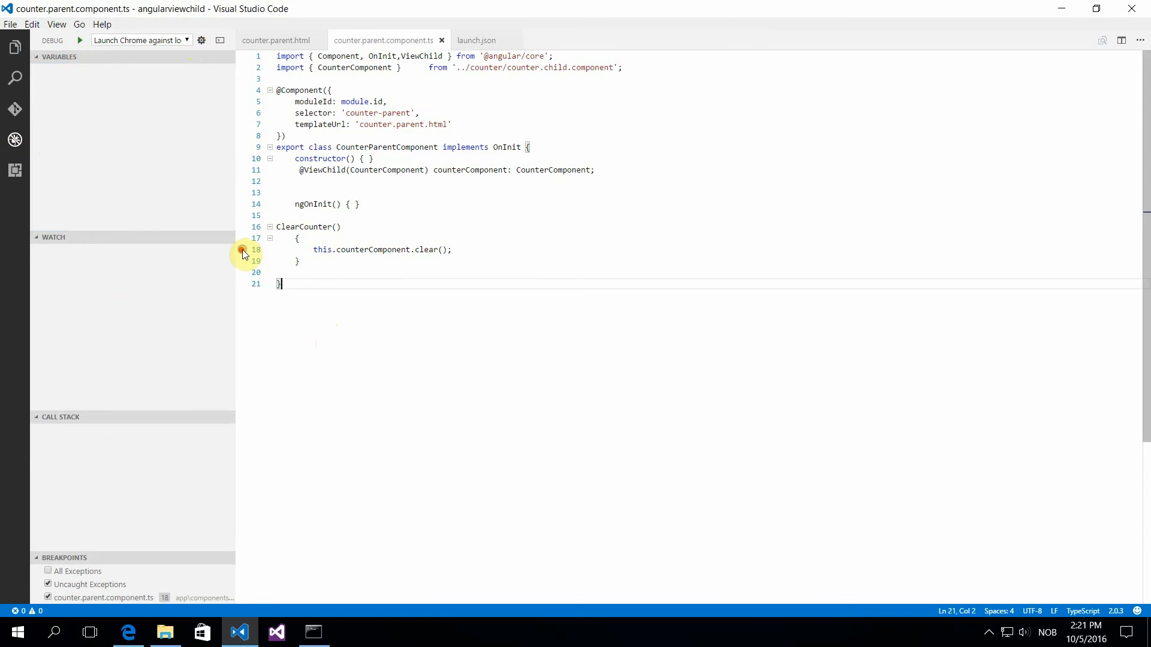
pyautogui.click(15, 47)
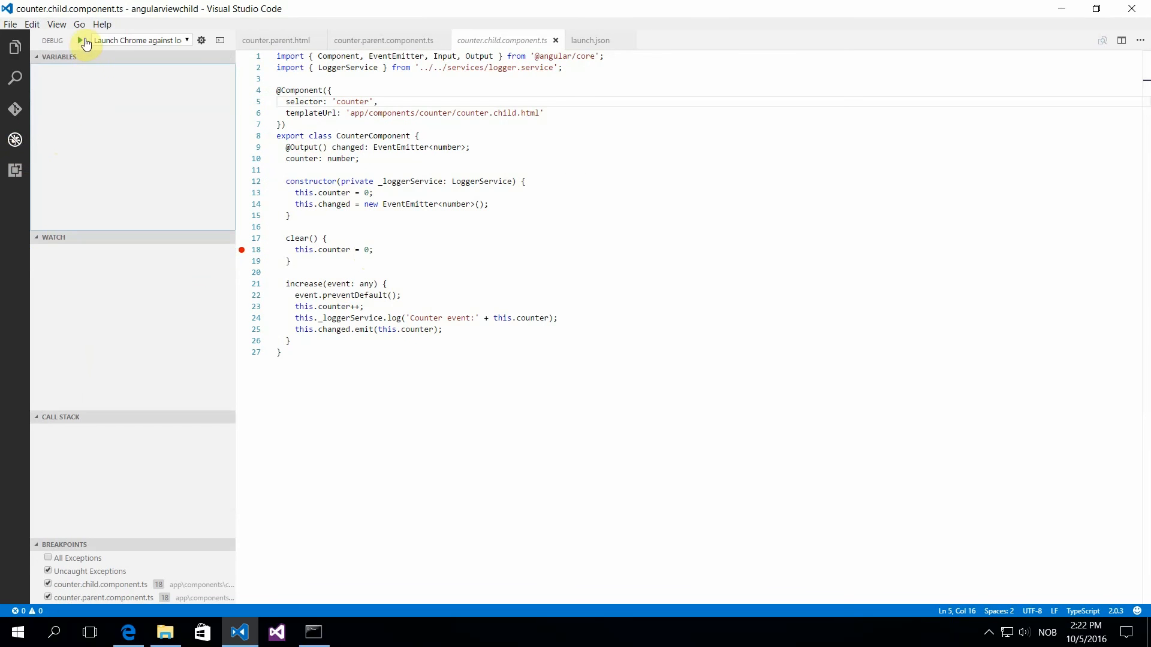
# Step: Start debugging, continue past the zone.js pause, and follow ClearCounter into the child's clear method
pyautogui.click(85, 39)
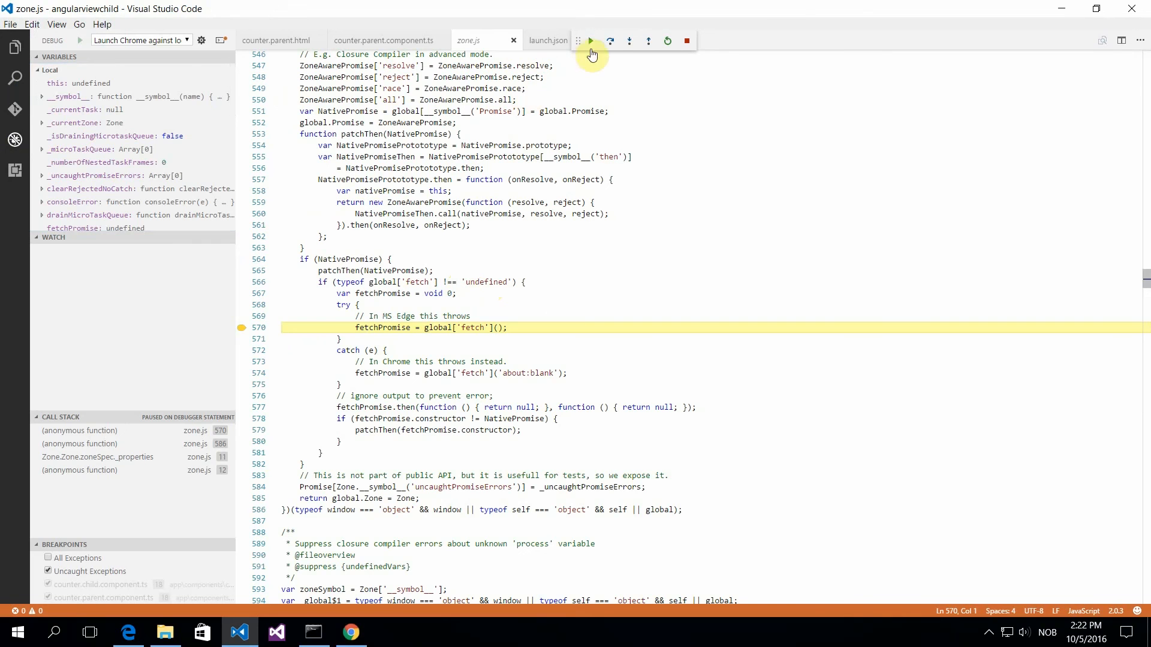
pyautogui.click(591, 40)
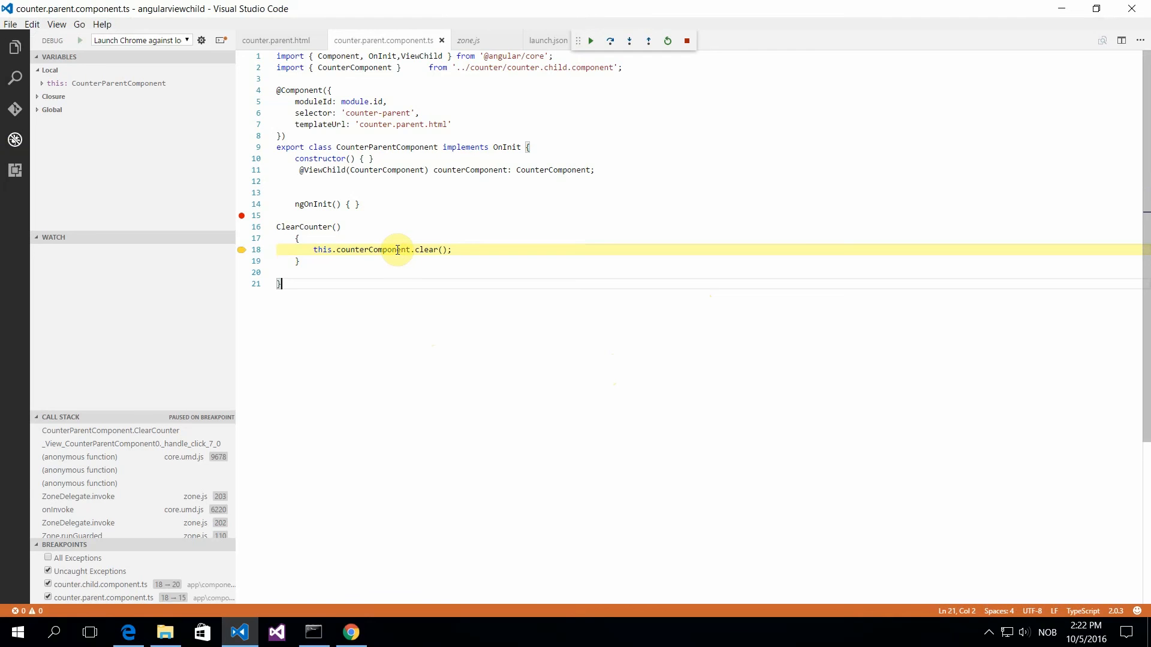
pyautogui.moveTo(381, 250)
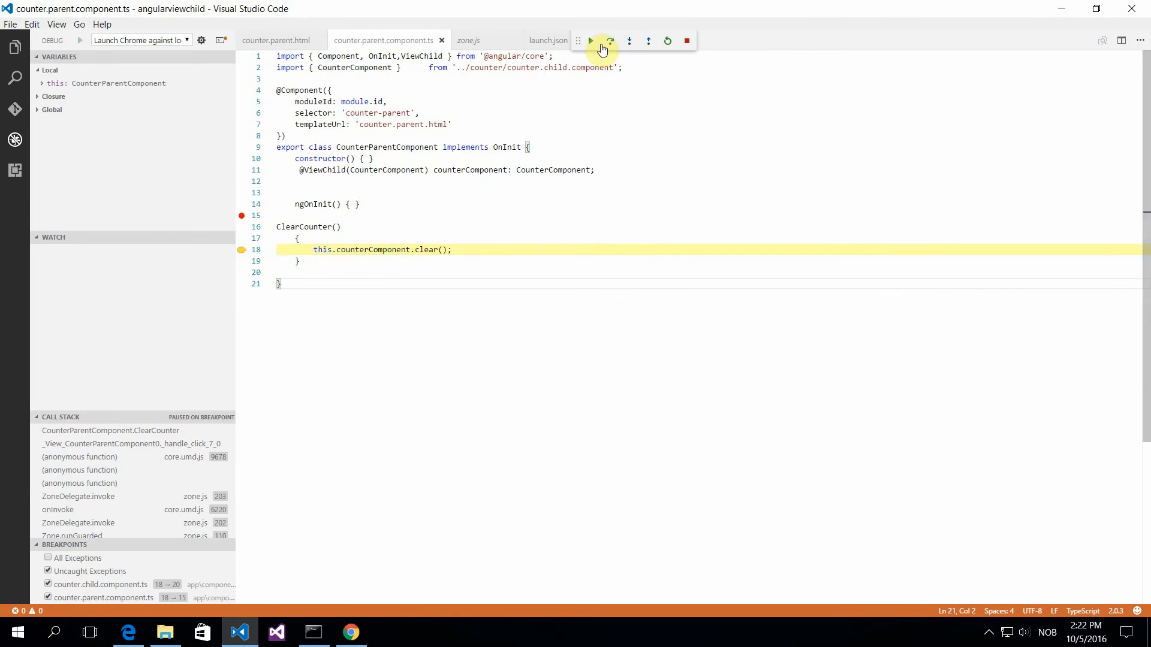
pyautogui.click(629, 41)
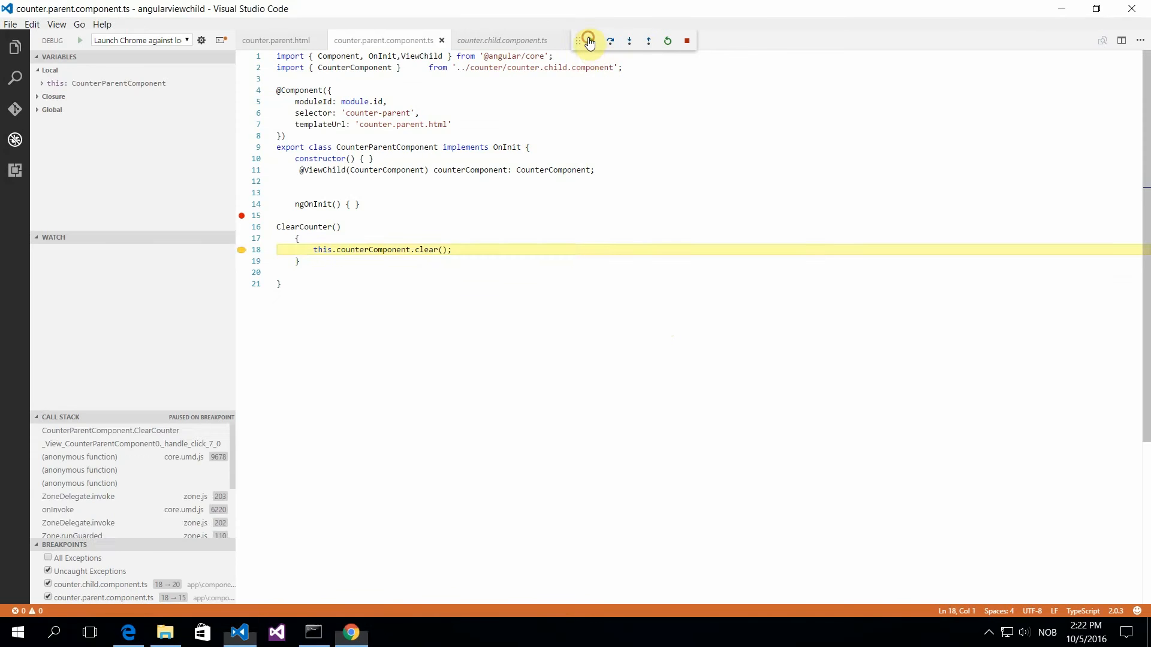
pyautogui.click(610, 41)
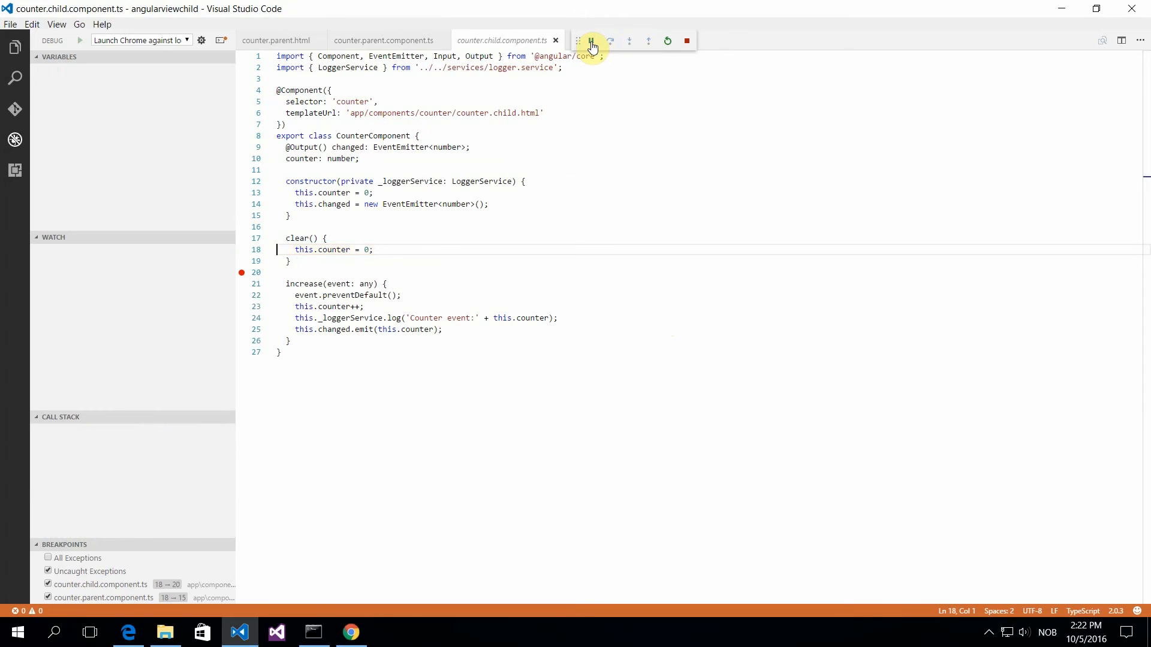